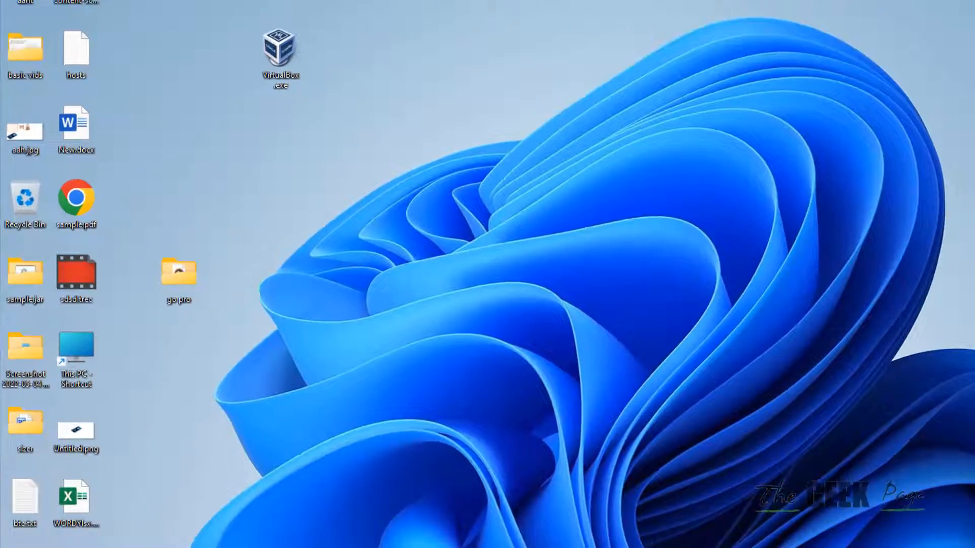
Search for inetcpl.cpl to bring up Internet Properties
{"action": "type", "text": "BMX World Championships"}
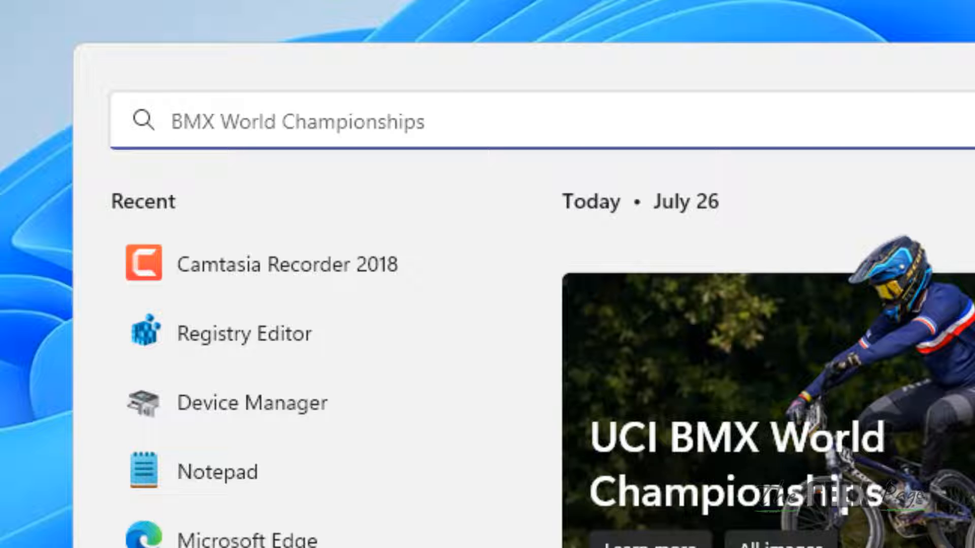
{"action": "type", "text": "IN"}
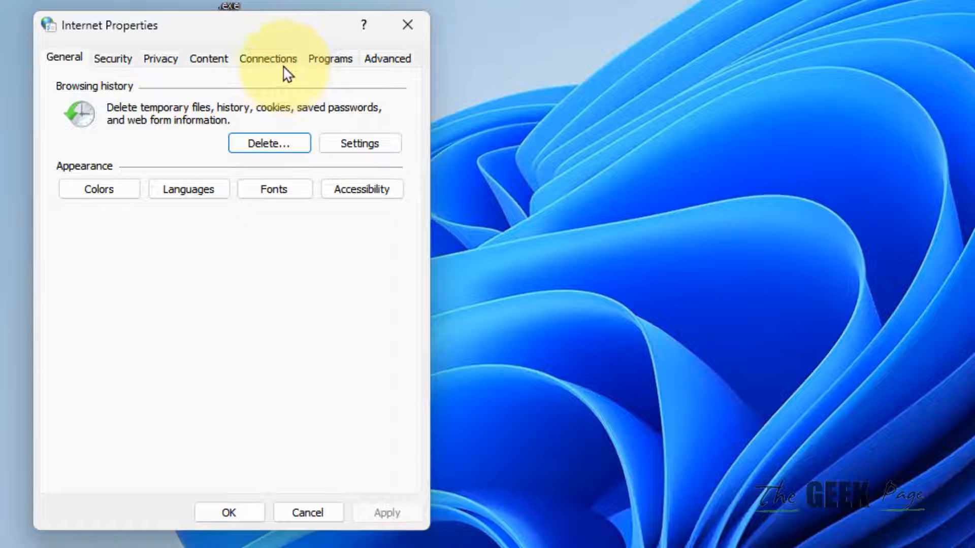
Keep 'Automatically detect settings' enabled in LAN settings and confirm both dialogs
{"action": "left_click", "coordinate": [268, 57]}
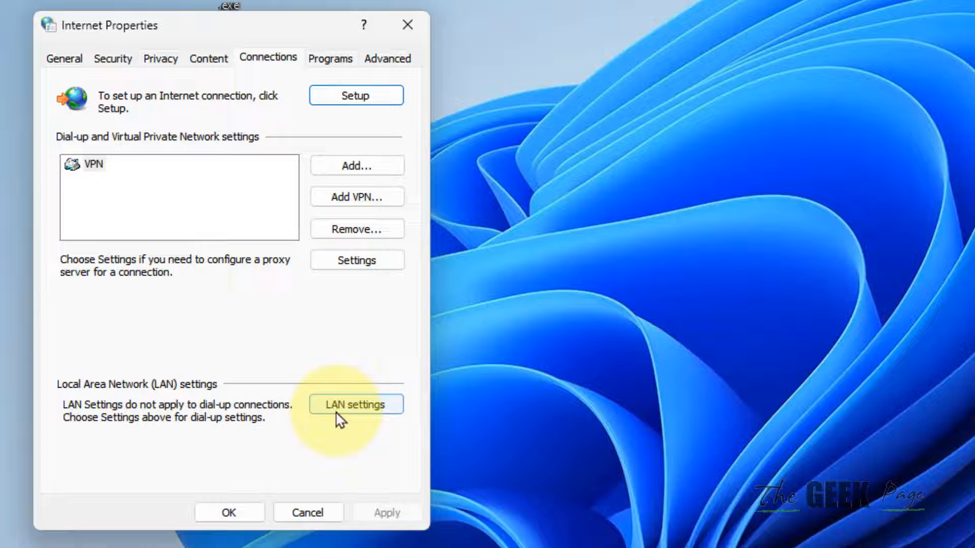
{"action": "left_click", "coordinate": [356, 404]}
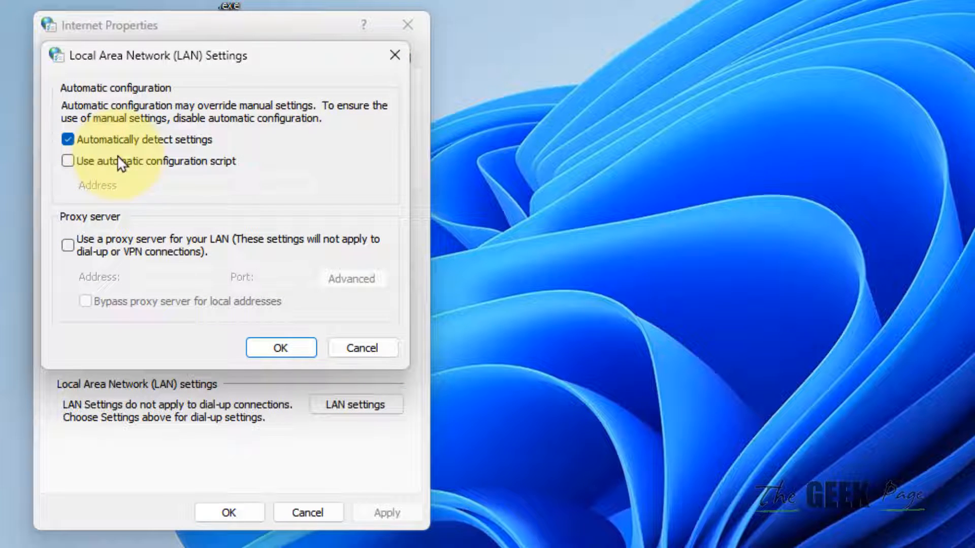
{"action": "left_click", "coordinate": [67, 139]}
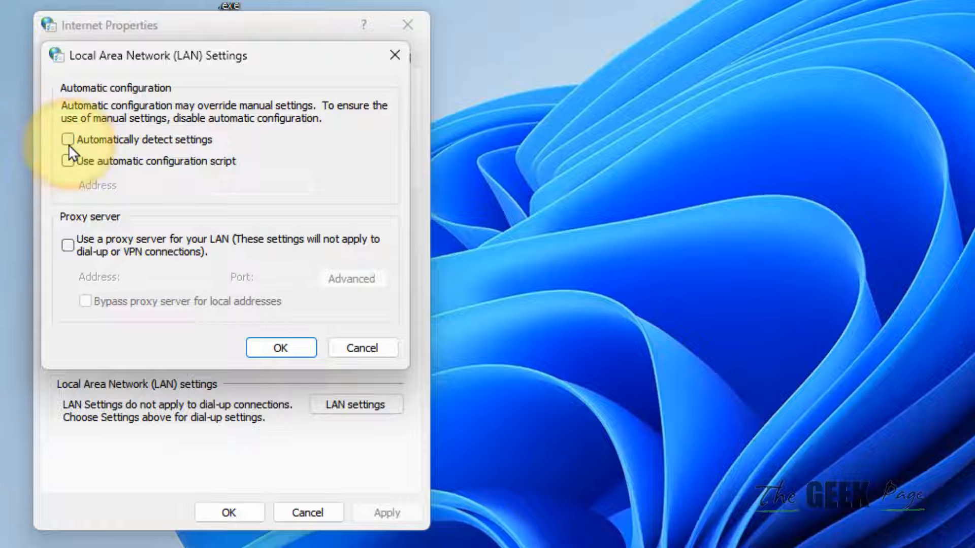
{"action": "left_click", "coordinate": [67, 139]}
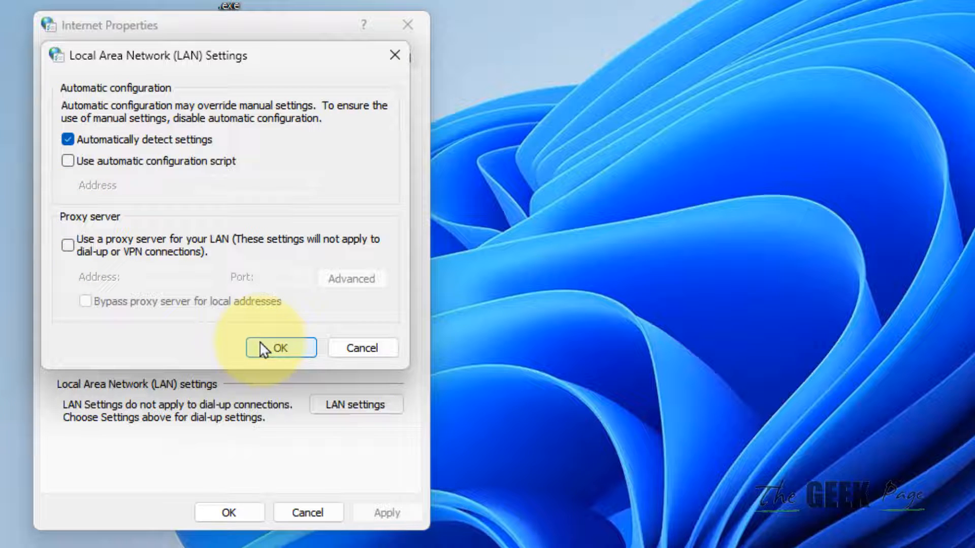
{"action": "left_click", "coordinate": [280, 347]}
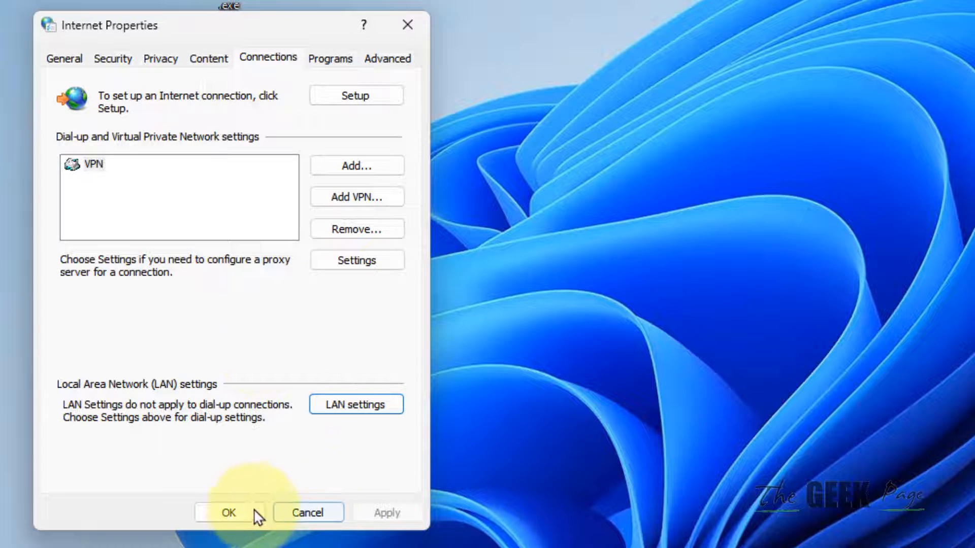
{"action": "left_click", "coordinate": [228, 513]}
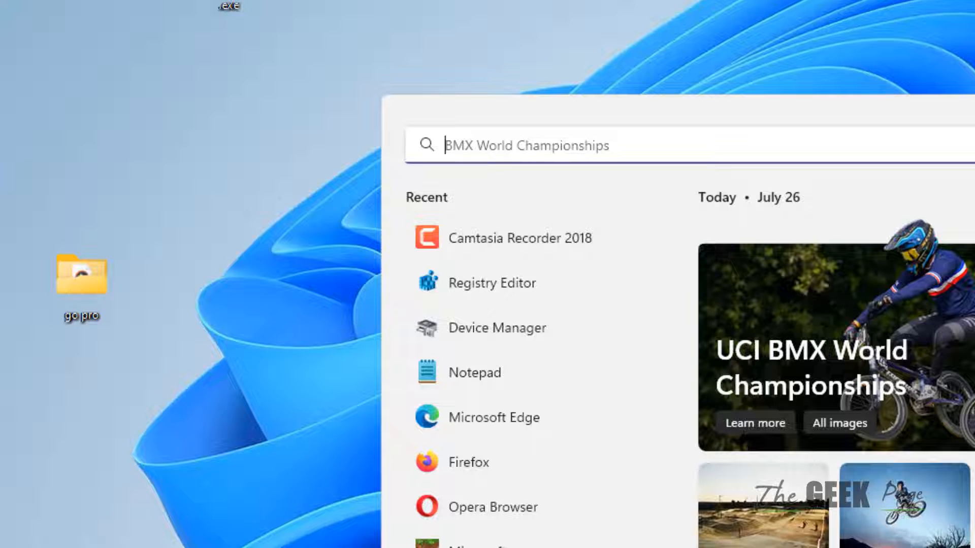
Run ncpa.cpl from Windows Search to open Network Connections
{"action": "type", "text": "NCPA.C"}
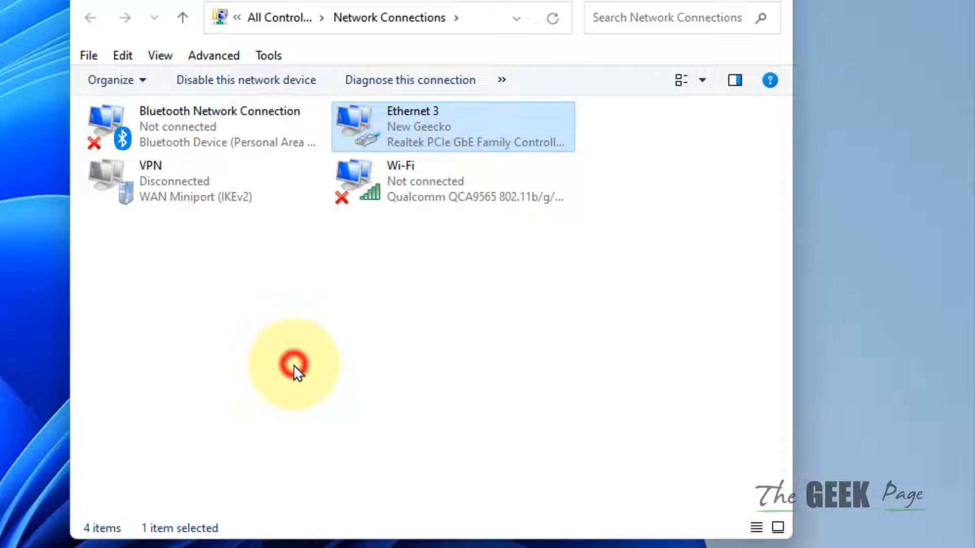
Set Ethernet 3's IPv4 properties to obtain IP and DNS addresses automatically
{"action": "right_click", "coordinate": [400, 180]}
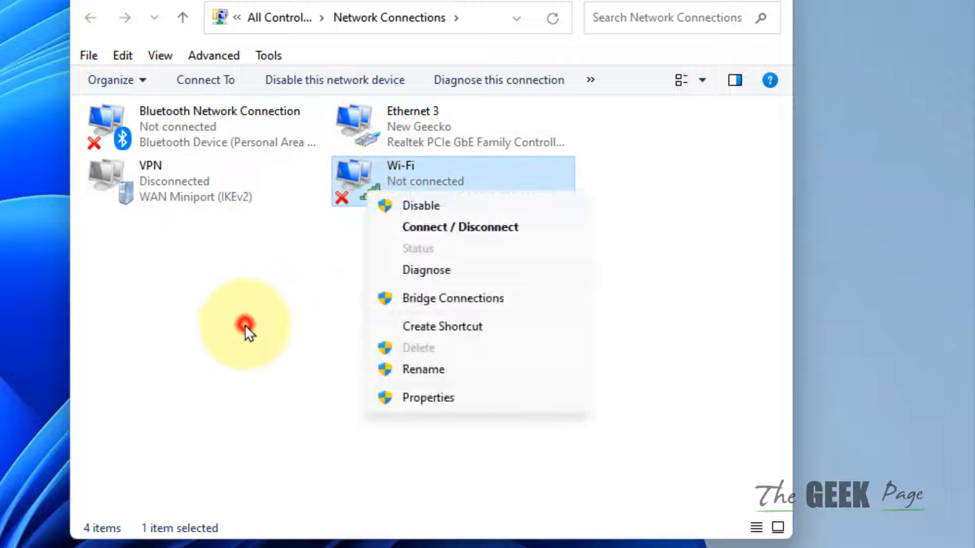
{"action": "left_click", "coordinate": [619, 224]}
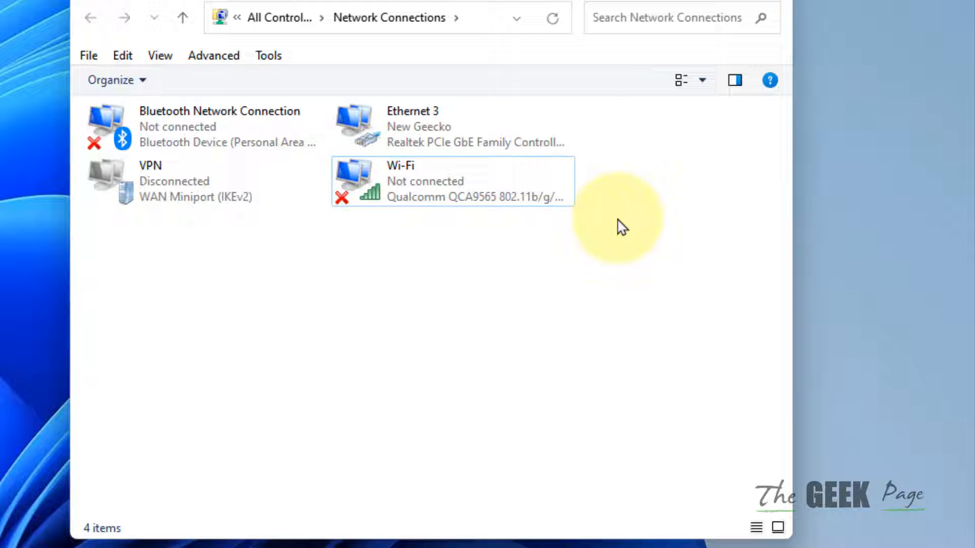
{"action": "right_click", "coordinate": [413, 124]}
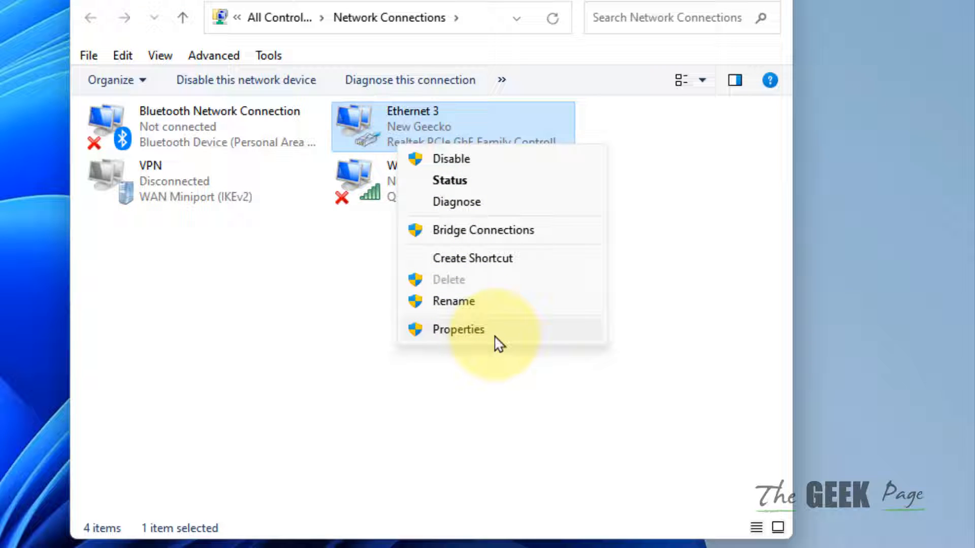
{"action": "left_click", "coordinate": [457, 329]}
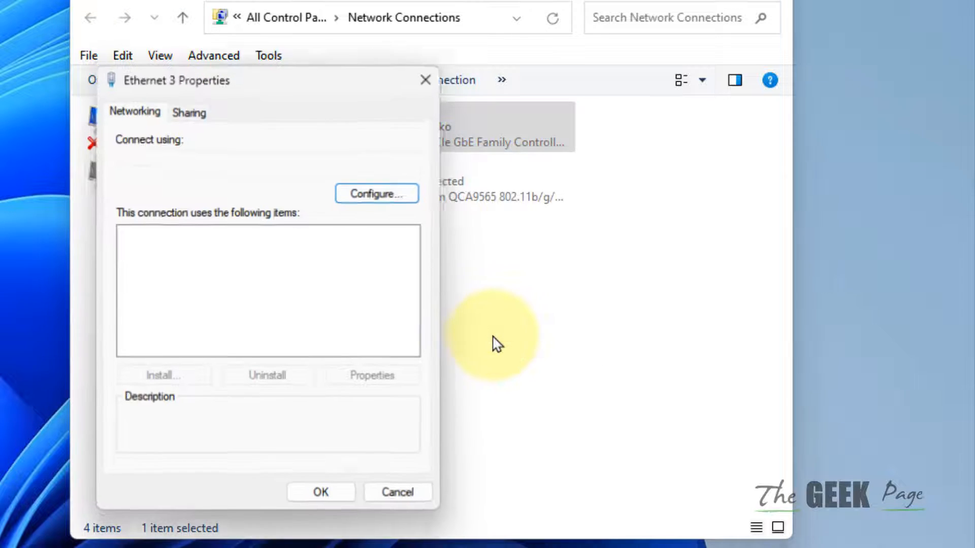
{"action": "left_click", "coordinate": [217, 284]}
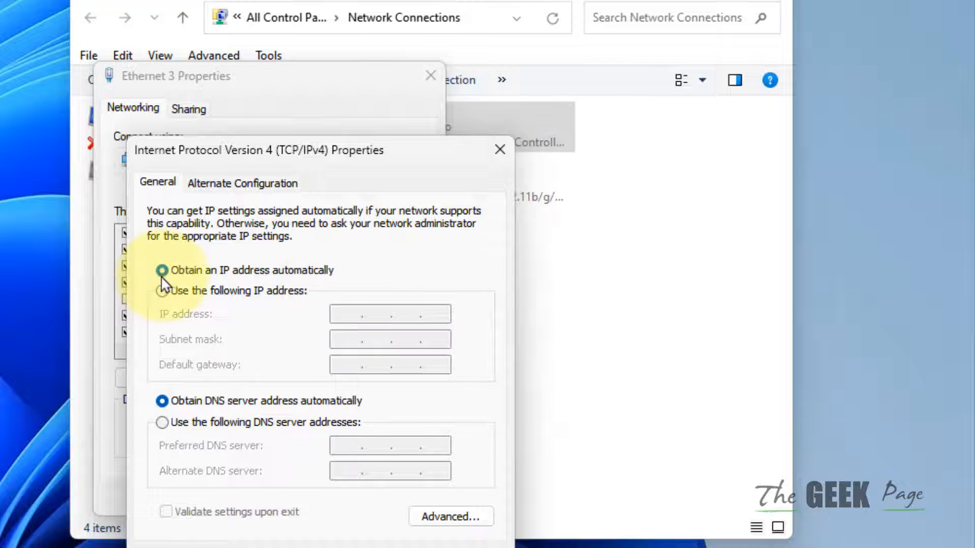
{"action": "left_click", "coordinate": [163, 270]}
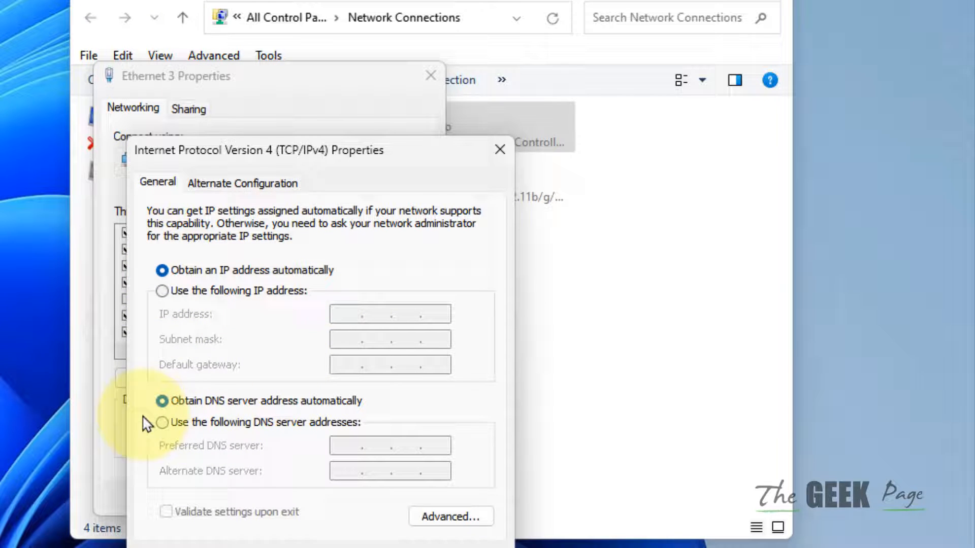
{"action": "mouse_move", "coordinate": [383, 424]}
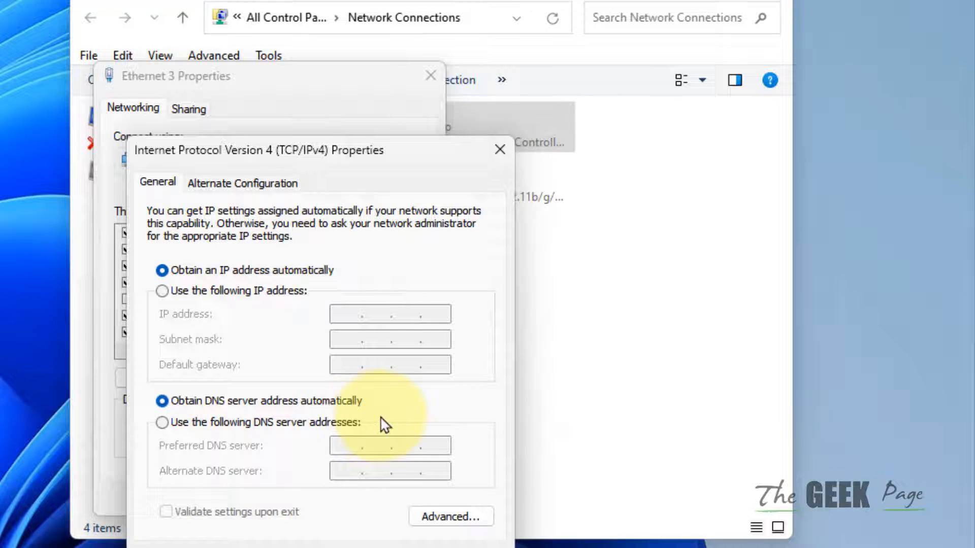
{"action": "mouse_move", "coordinate": [383, 540]}
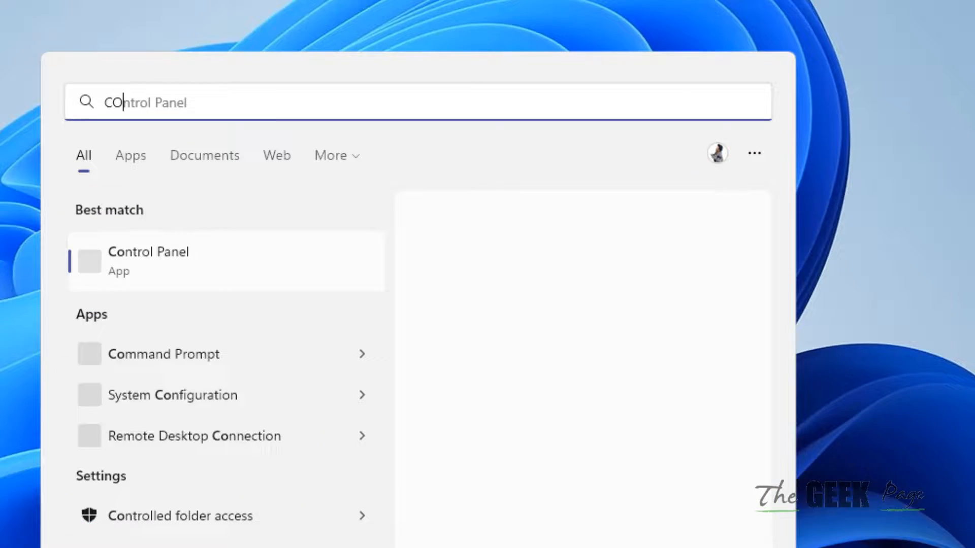
Search 'Command Prompt', run it as administrator, and approve User Account Control
{"action": "type", "text": "COMMAND PROMPT"}
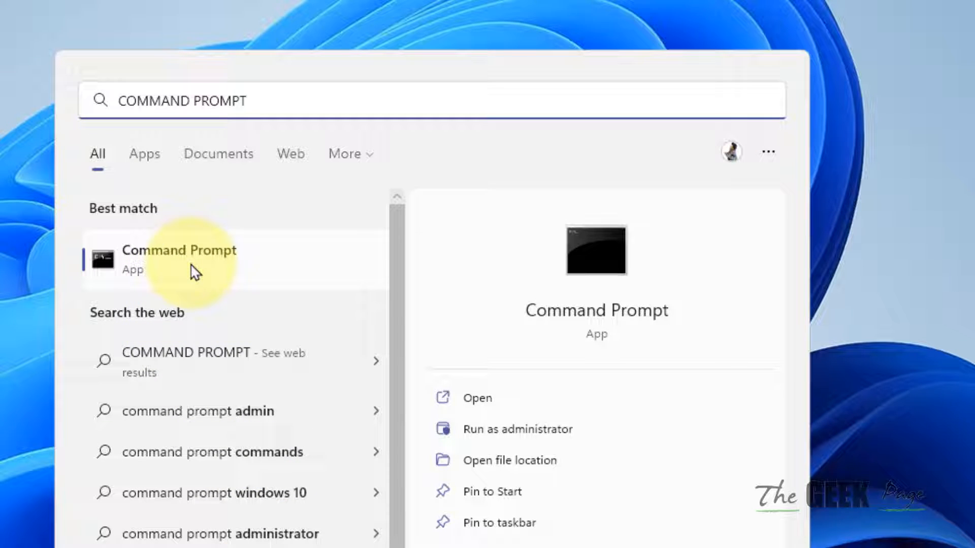
{"action": "right_click", "coordinate": [178, 258]}
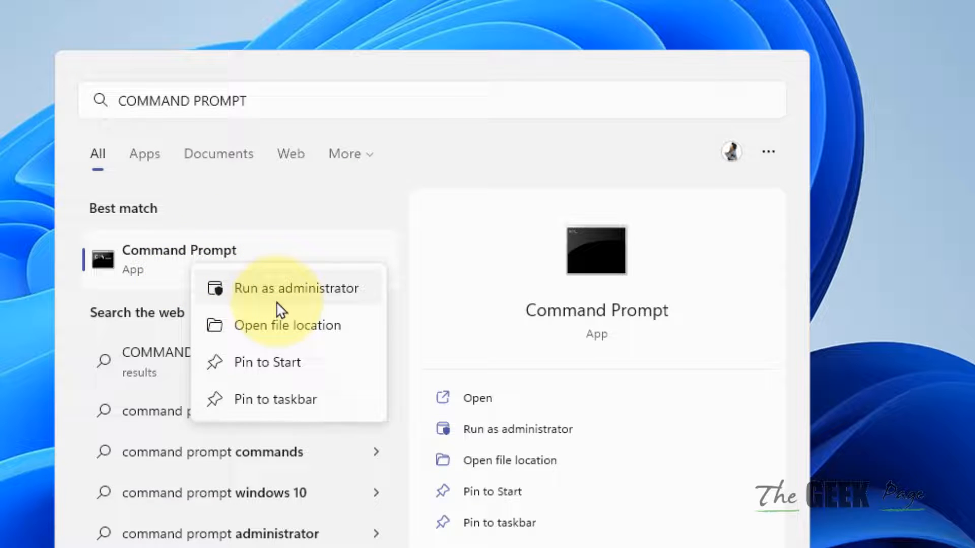
{"action": "left_click", "coordinate": [296, 287]}
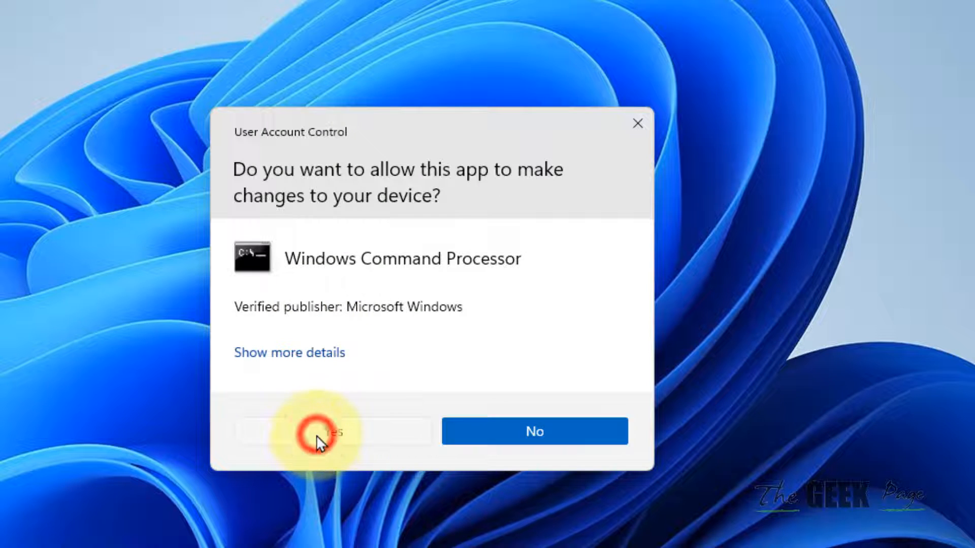
{"action": "left_click", "coordinate": [321, 431]}
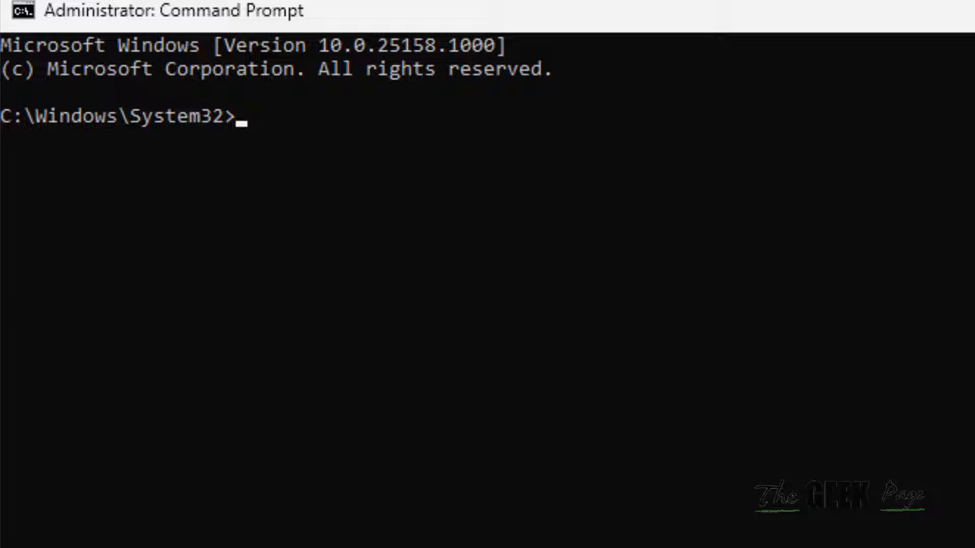
Enter ipconfig /flushdns in the elevated Command Prompt to clear the DNS cache
{"action": "type", "text": "ipcon"}
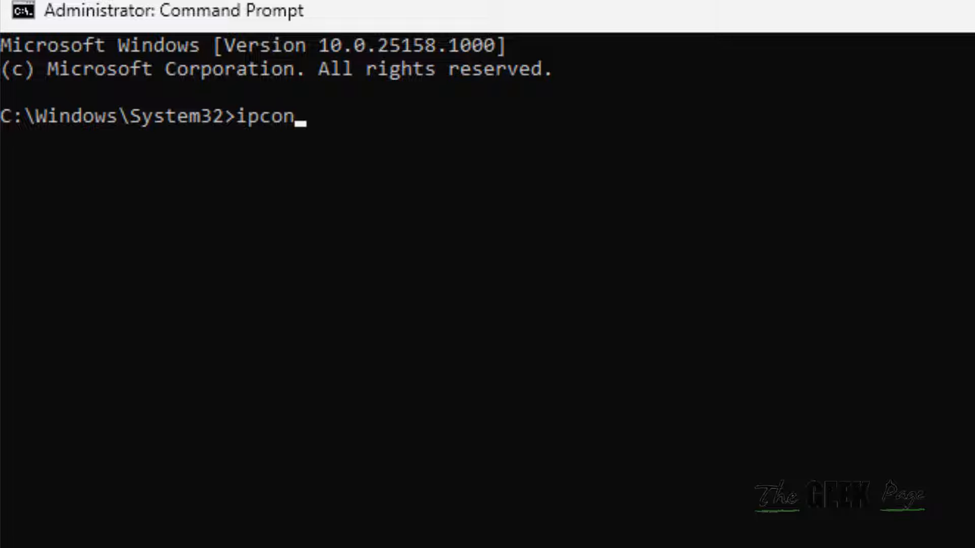
{"action": "type", "text": "fig"}
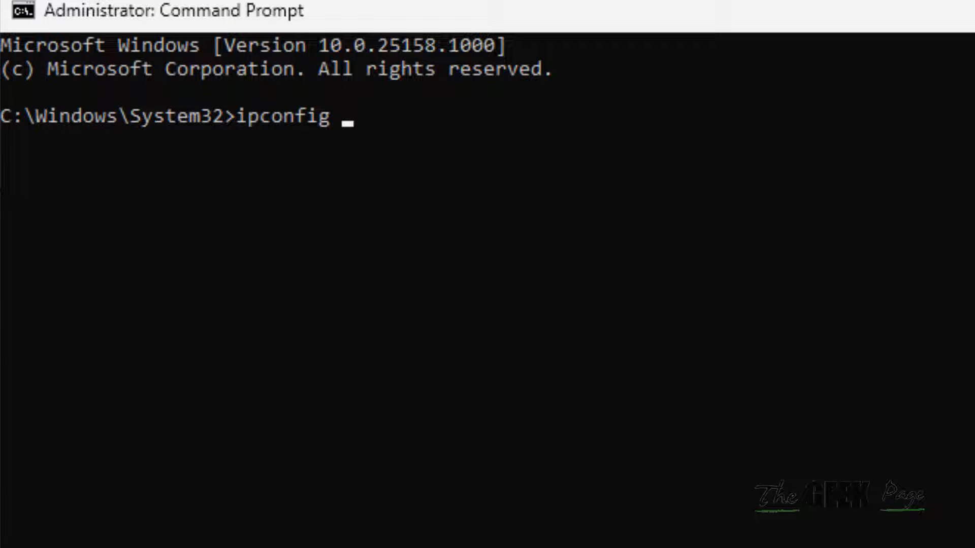
{"action": "type", "text": "/flush"}
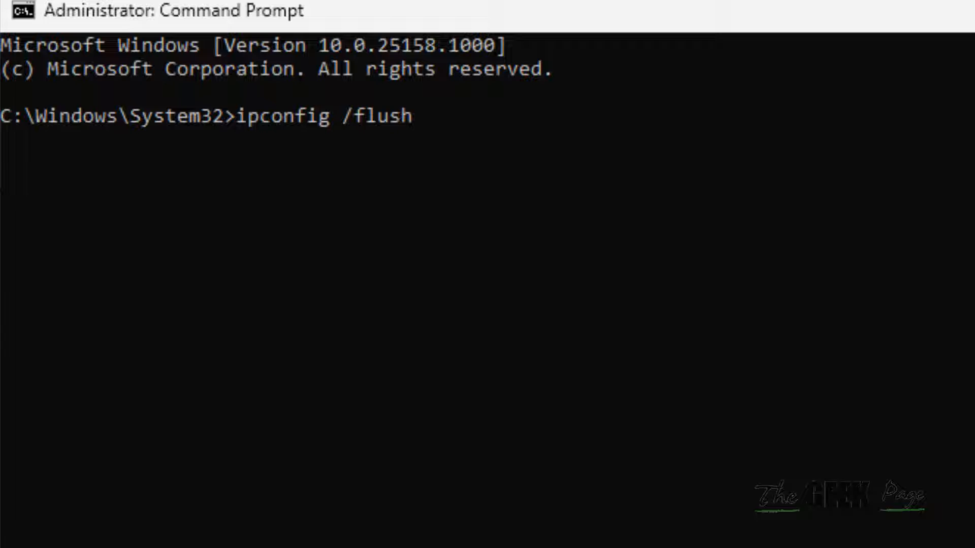
{"action": "type", "text": "dns"}
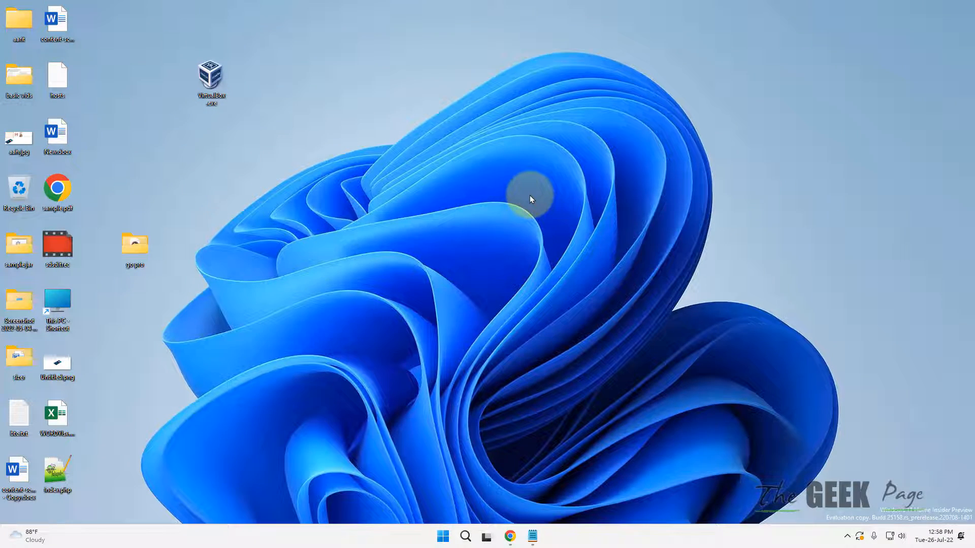
Search for 'device manager' from the taskbar and open Device Manager
{"action": "left_click", "coordinate": [465, 536]}
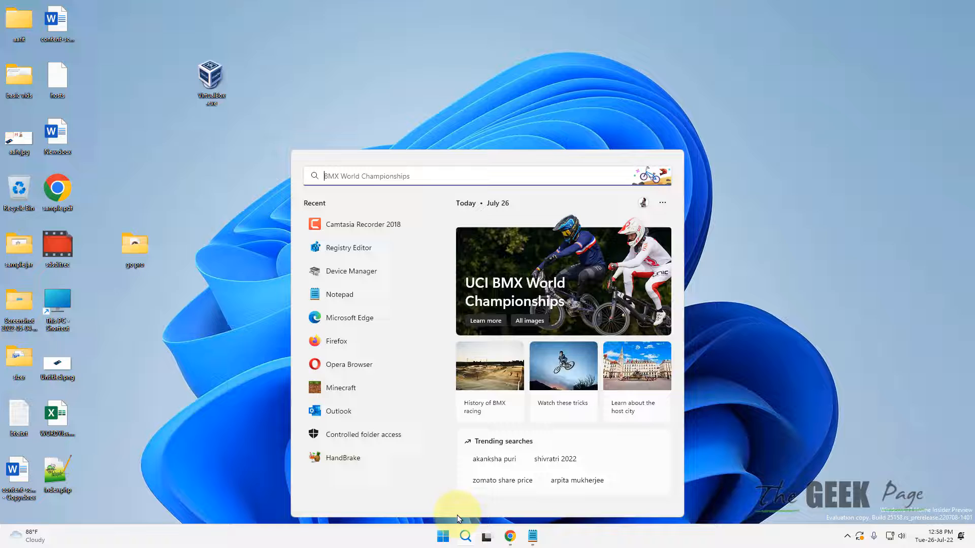
{"action": "type", "text": "device manager"}
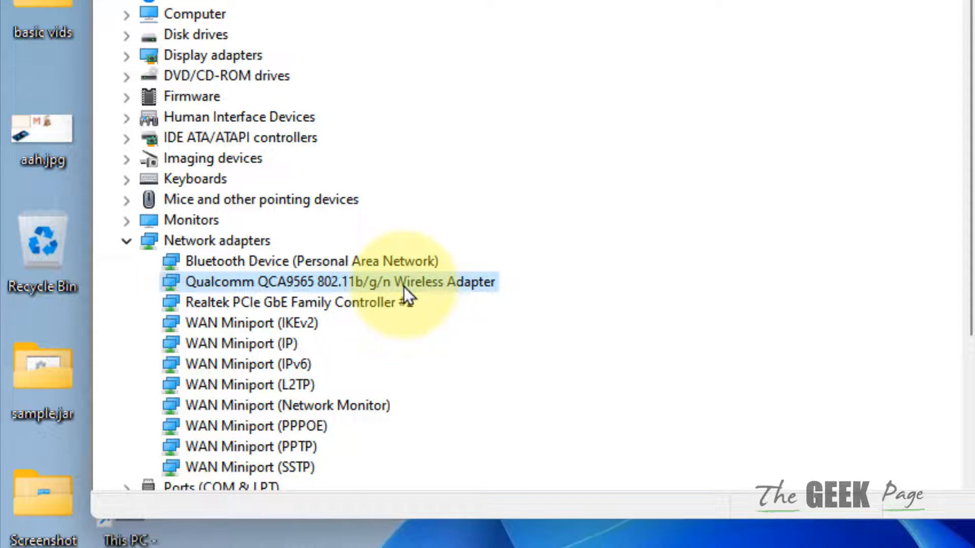
{"action": "mouse_move", "coordinate": [466, 305]}
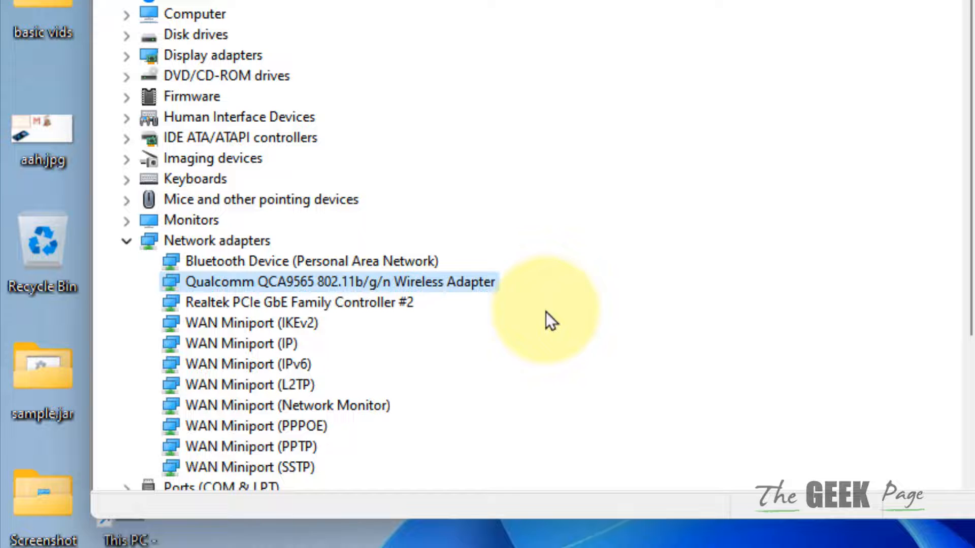
Choose Update driver for the Qualcomm QCA9565 wireless adapter
{"action": "right_click", "coordinate": [339, 280]}
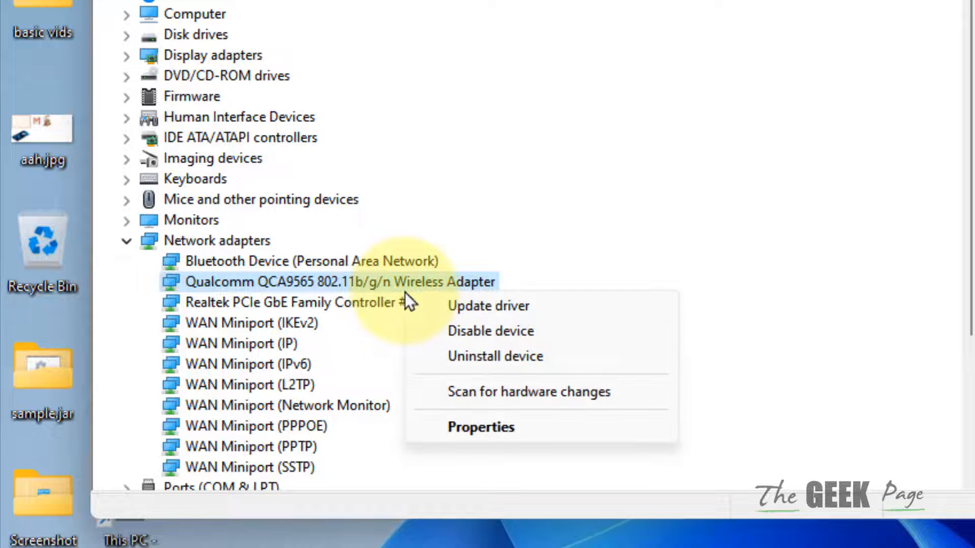
{"action": "left_click", "coordinate": [488, 306]}
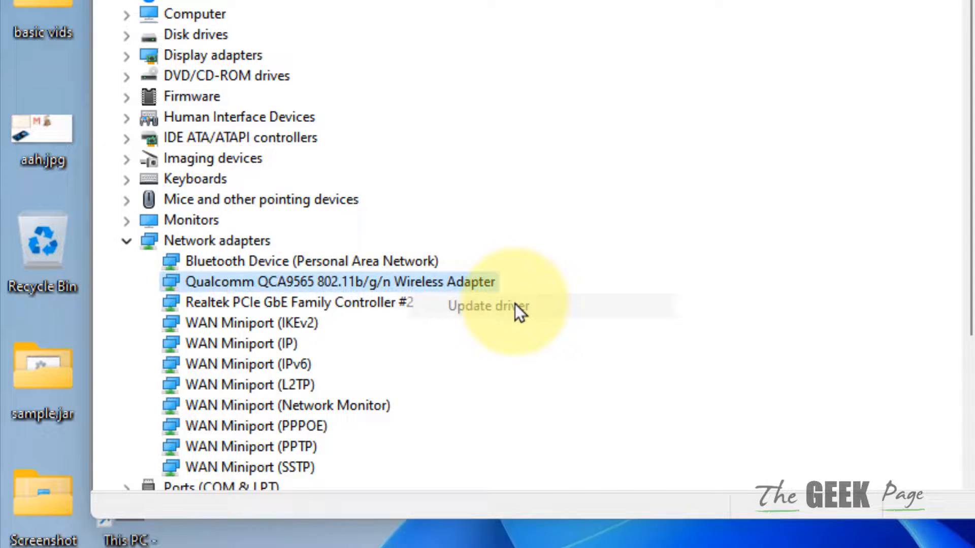
{"action": "left_click", "coordinate": [487, 305]}
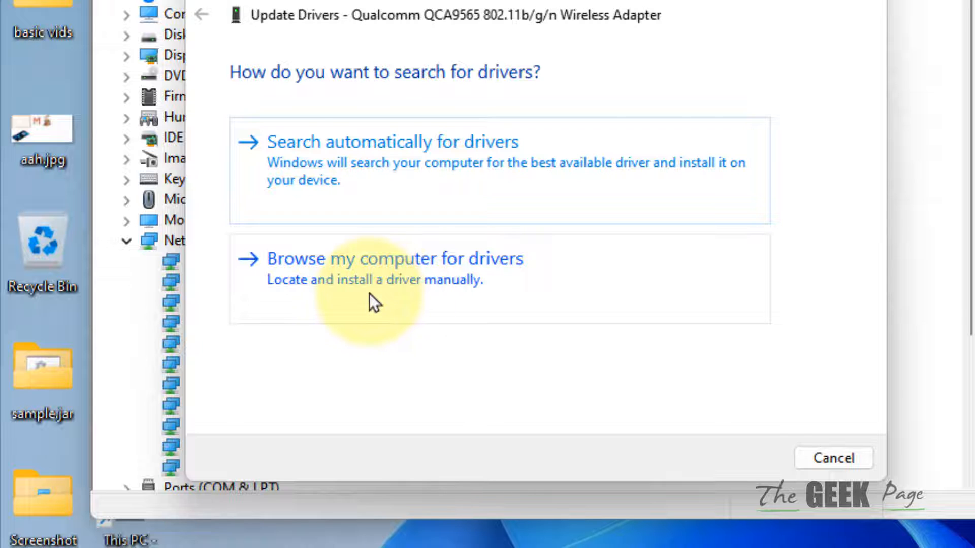
Browse for drivers manually and pick the Qualcomm QCA9565 model from the compatible list
{"action": "left_click", "coordinate": [373, 258]}
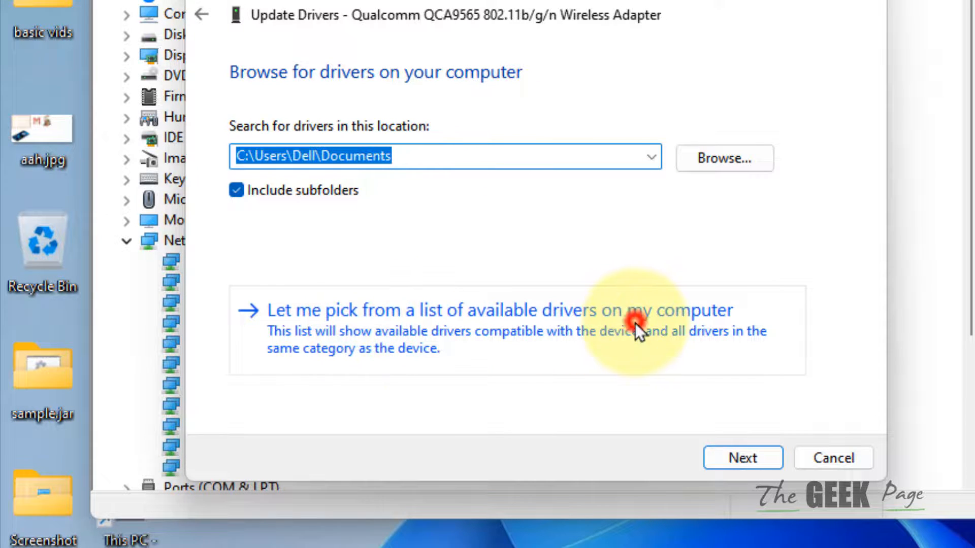
{"action": "left_click", "coordinate": [491, 310]}
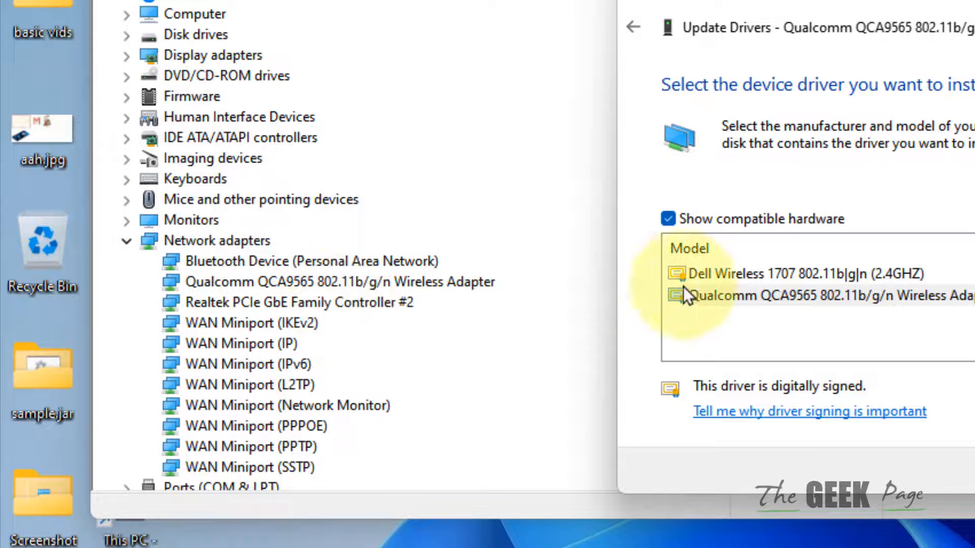
{"action": "left_click", "coordinate": [808, 296]}
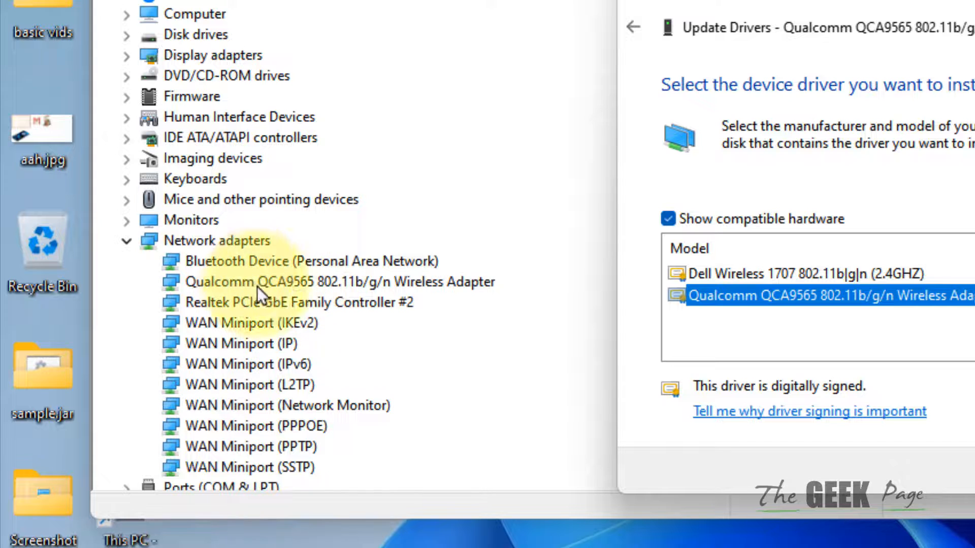
{"action": "mouse_move", "coordinate": [951, 299]}
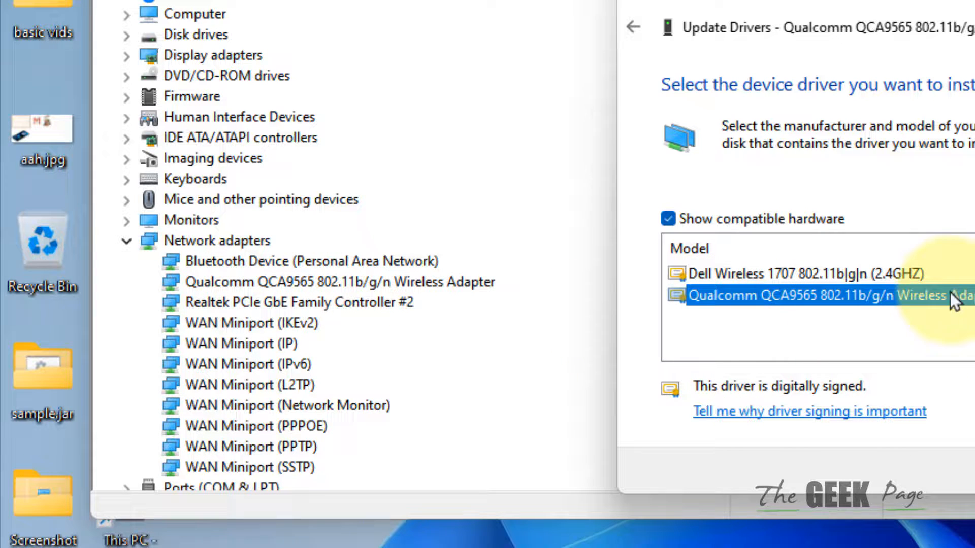